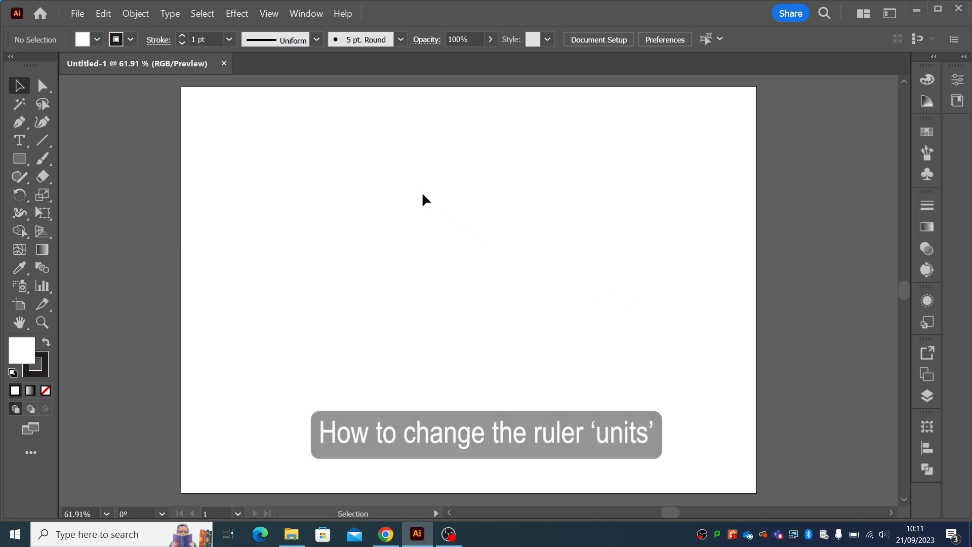
# Turn on the rulers from the View menu
pyautogui.click(268, 13)
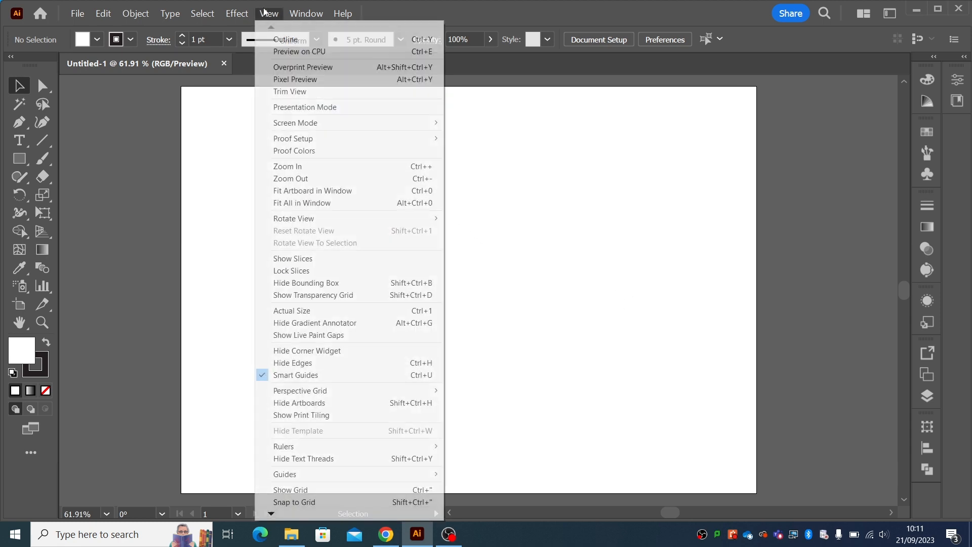
pyautogui.moveTo(283, 446)
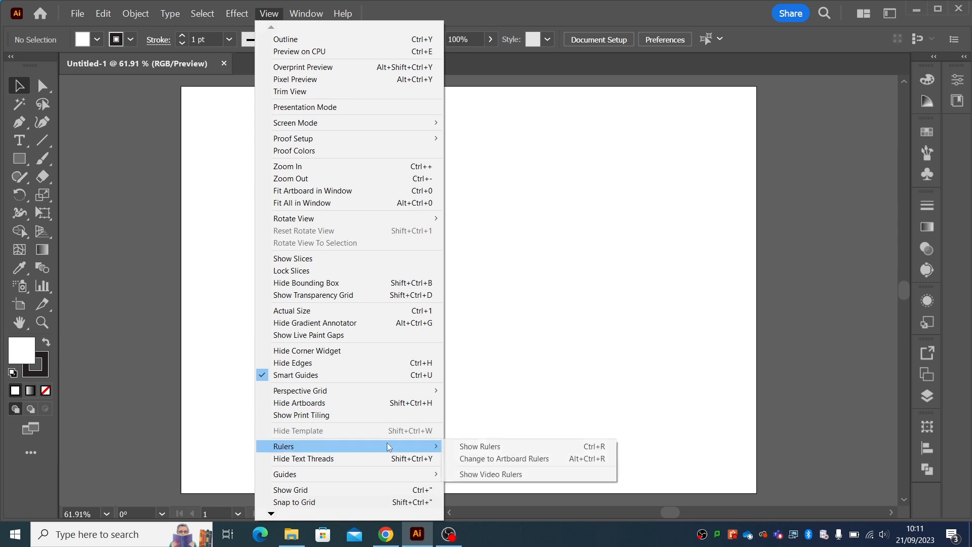
pyautogui.click(478, 446)
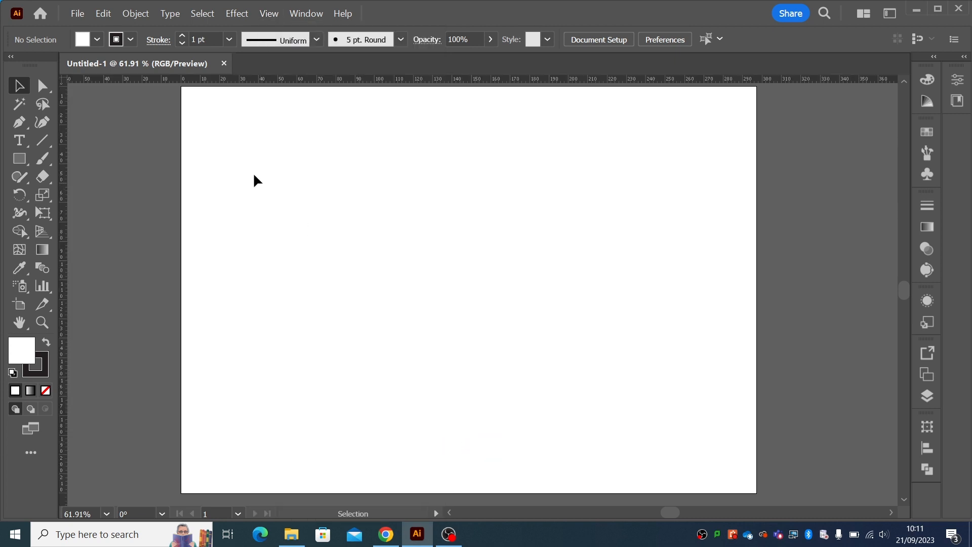
pyautogui.moveTo(724, 84)
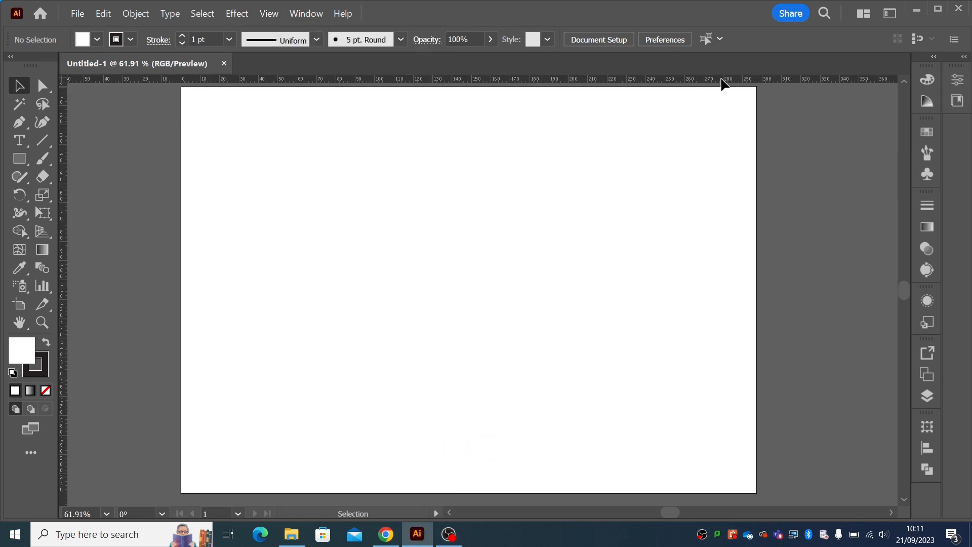
pyautogui.moveTo(94, 186)
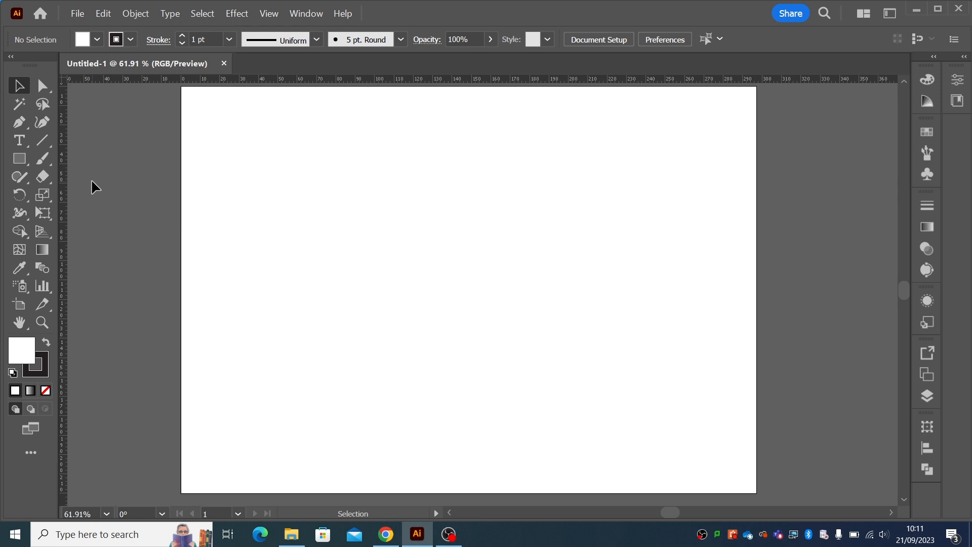
pyautogui.moveTo(222, 85)
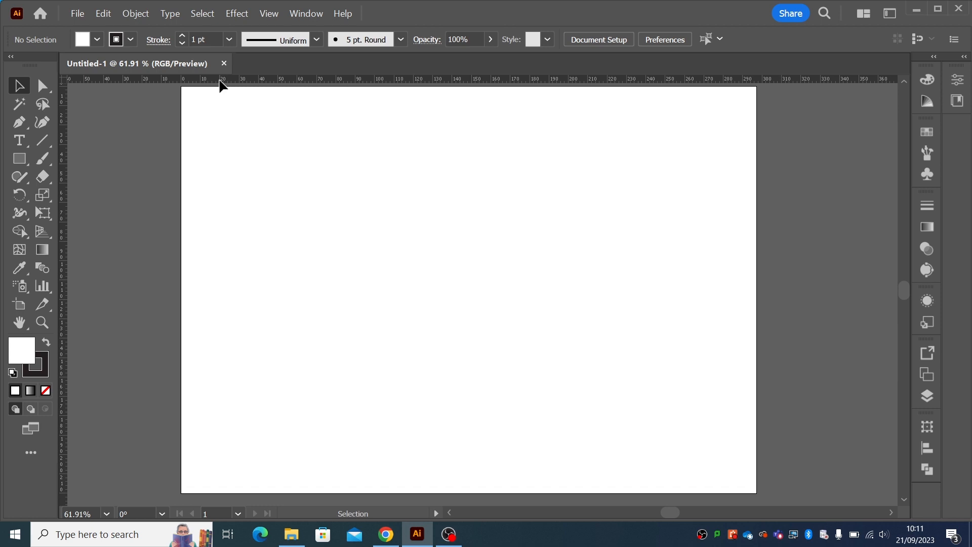
pyautogui.moveTo(78, 13)
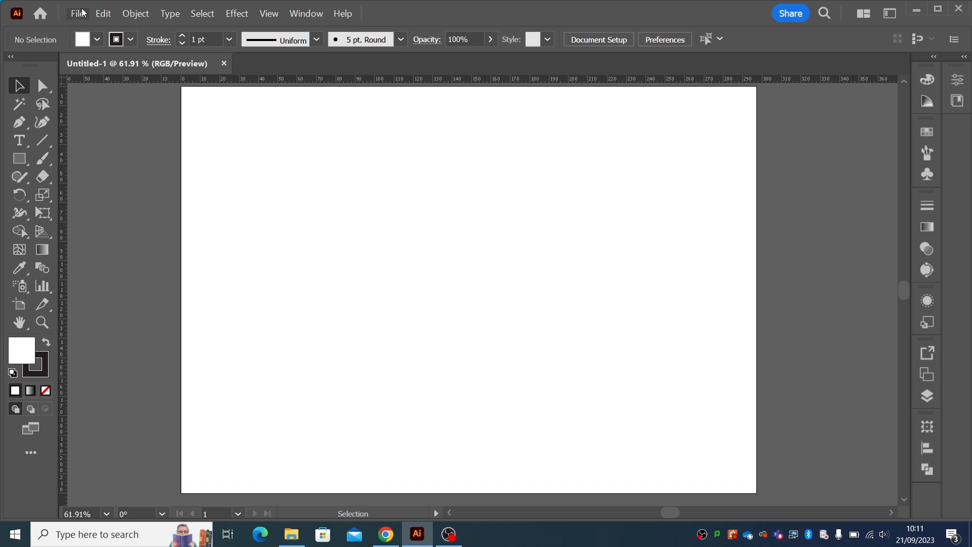
# Confirm General units are millimetres in Preferences, then switch ruler units to picas and back
pyautogui.click(103, 13)
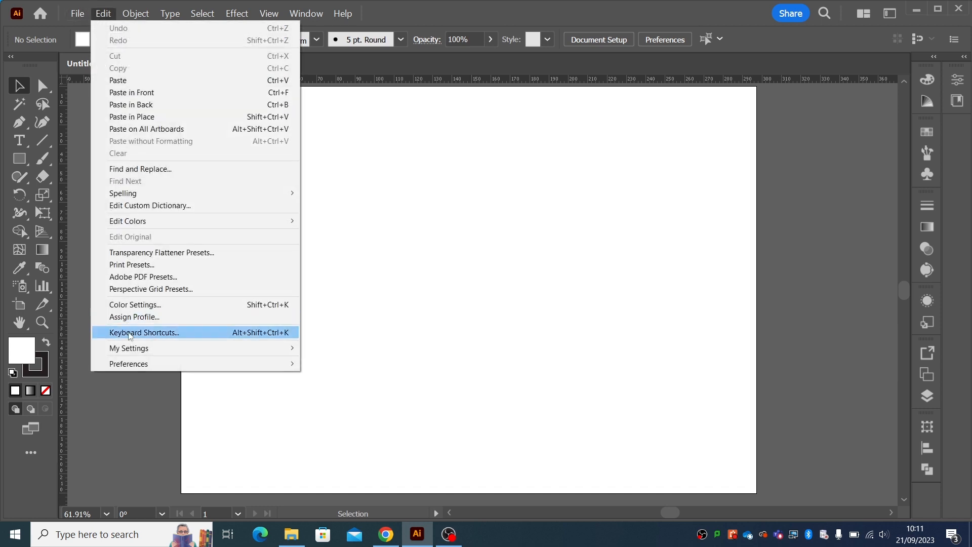
pyautogui.click(129, 363)
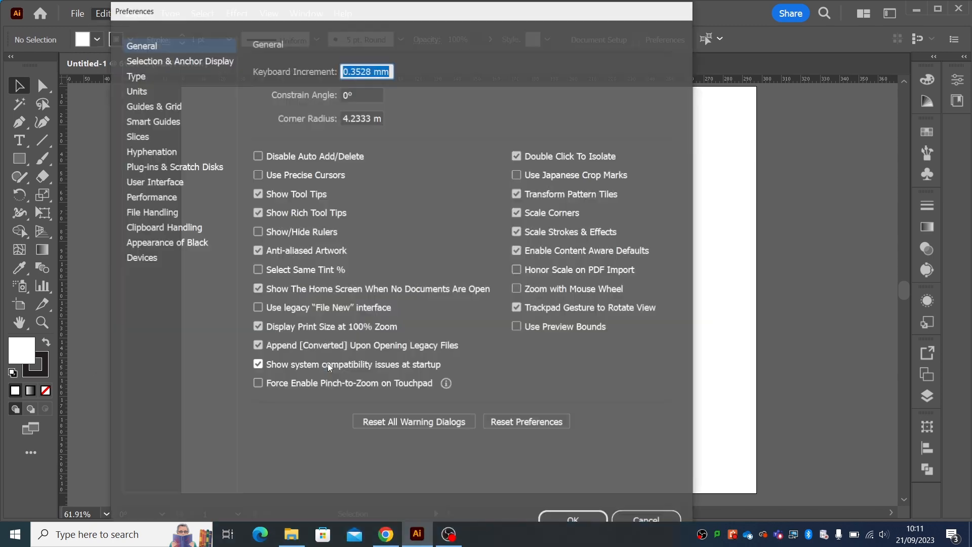
pyautogui.click(135, 91)
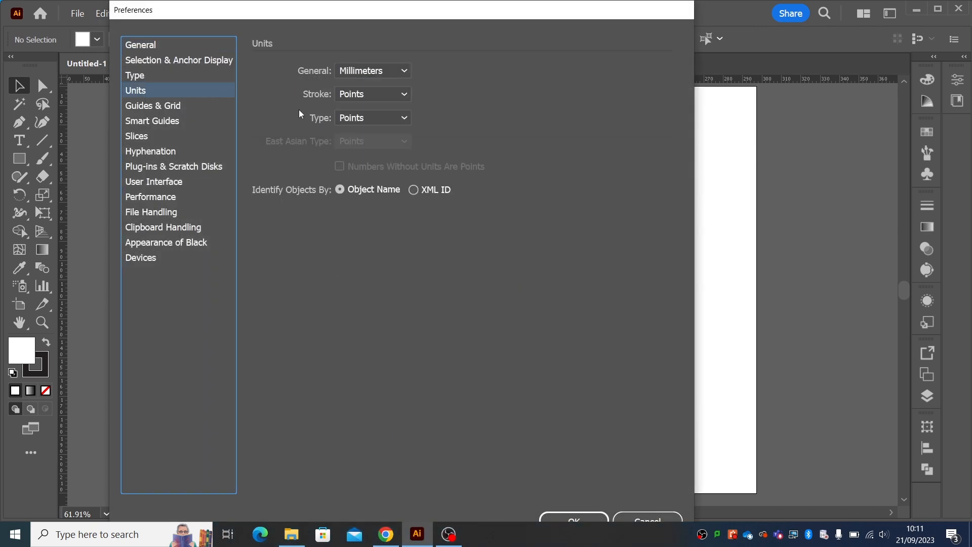
pyautogui.click(372, 70)
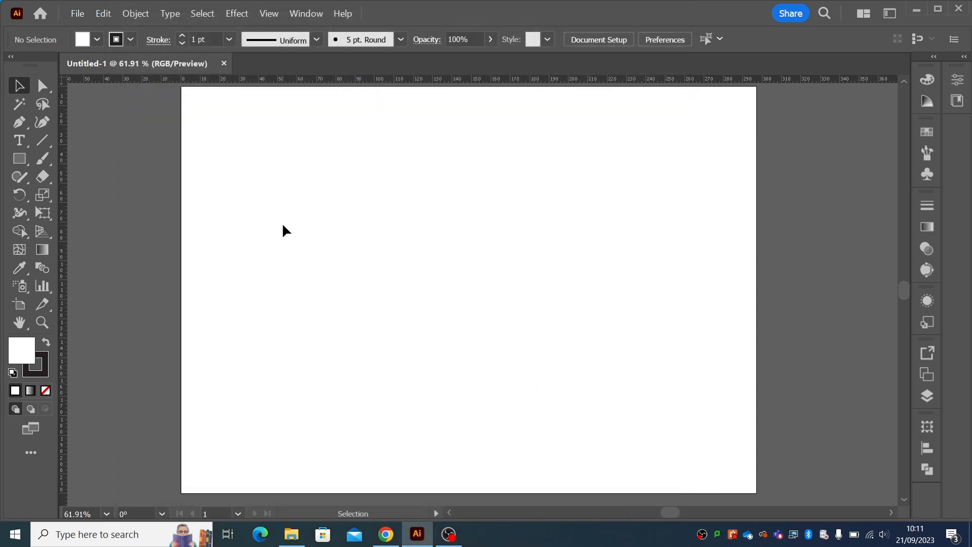
pyautogui.moveTo(127, 85)
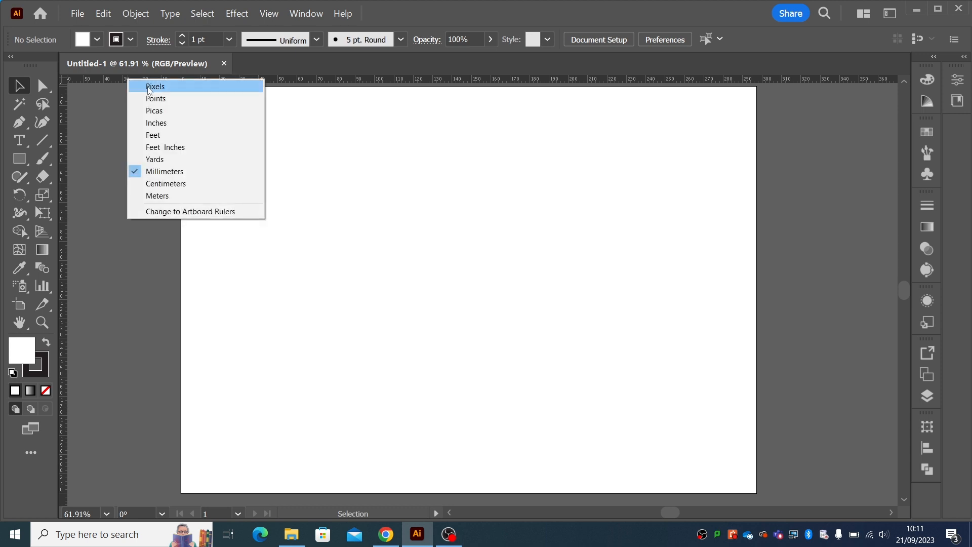
pyautogui.click(154, 86)
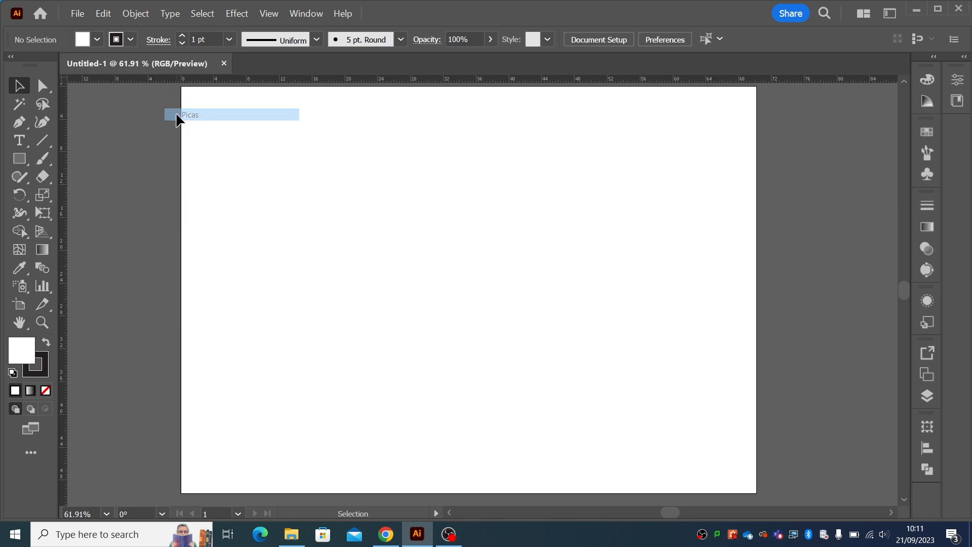
pyautogui.click(199, 173)
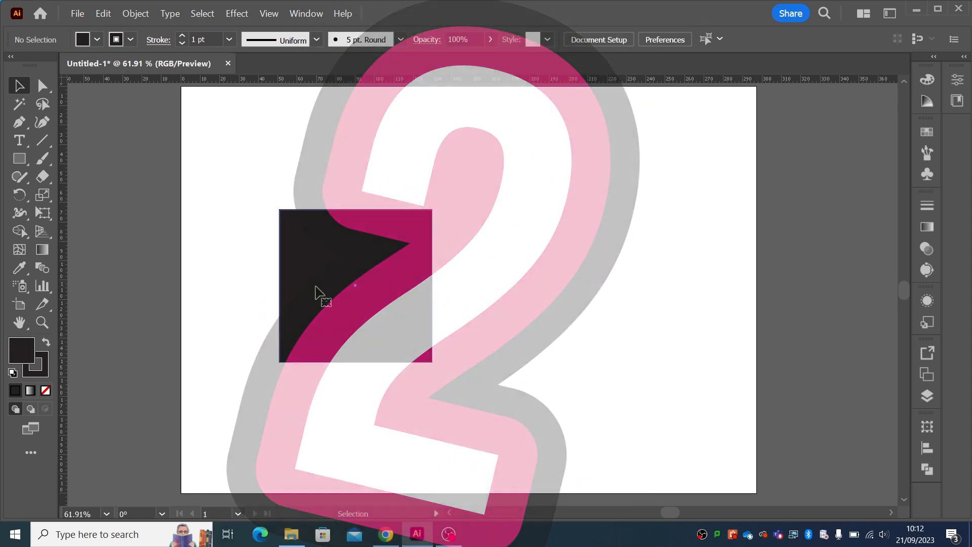
# Multiply the black square's width by 2 in Transform, move it up, then divide it back
pyautogui.click(355, 285)
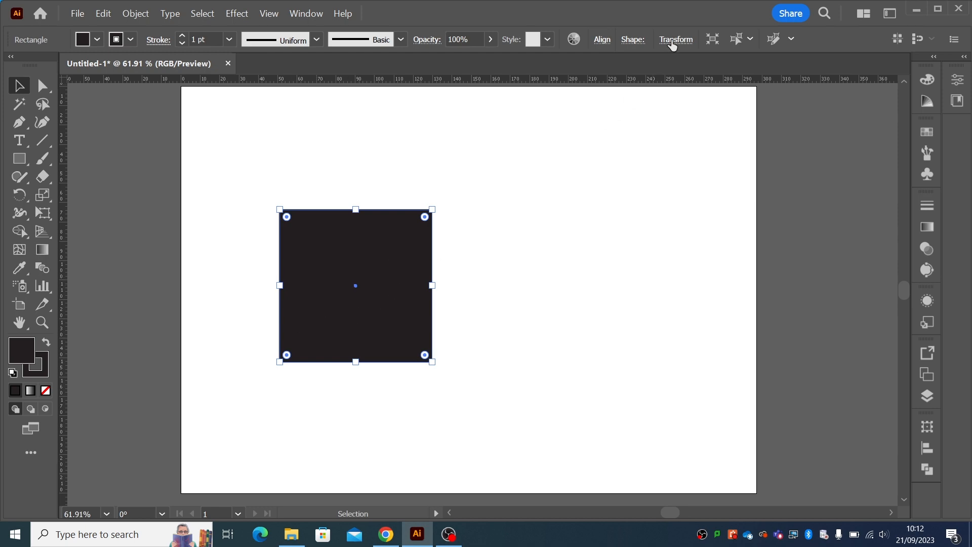
pyautogui.click(674, 39)
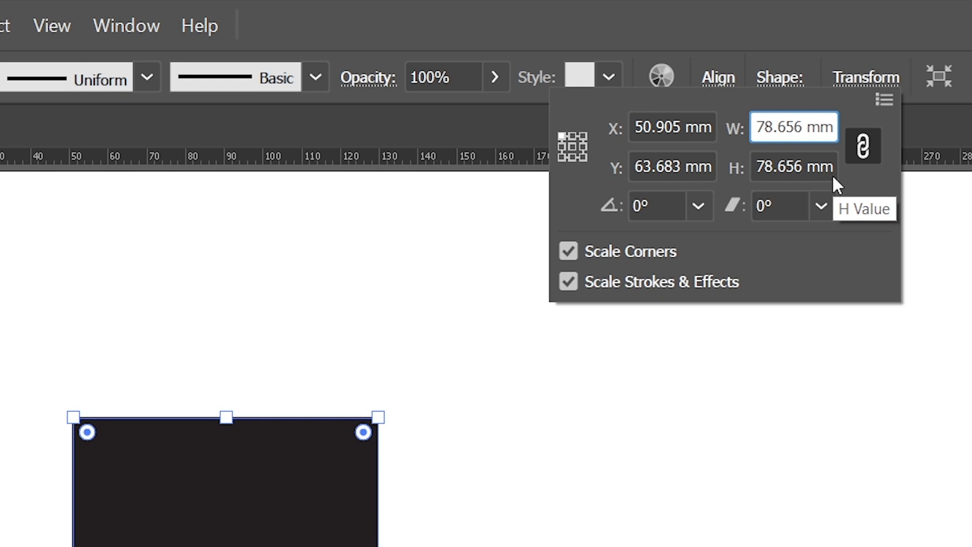
pyautogui.write('*')
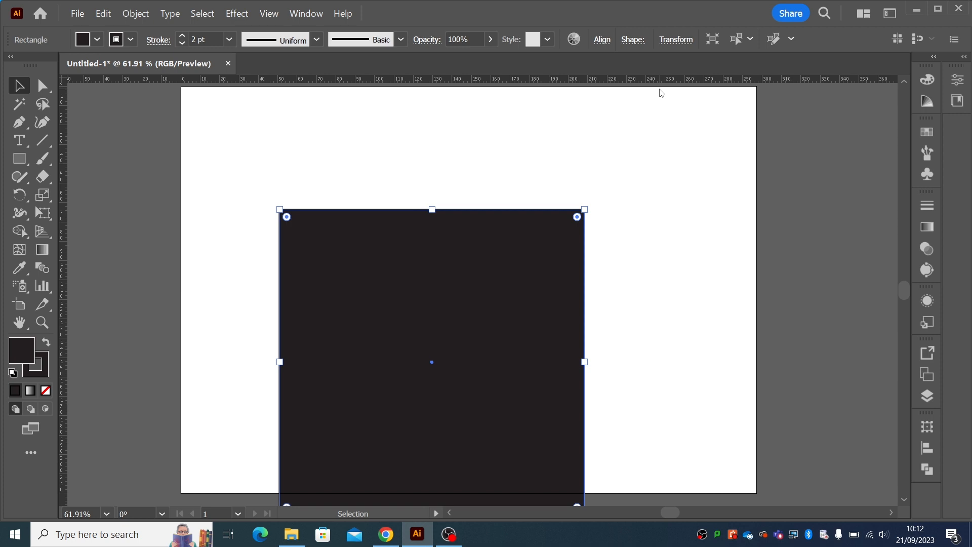
pyautogui.moveTo(431, 362); pyautogui.dragTo(432, 287)
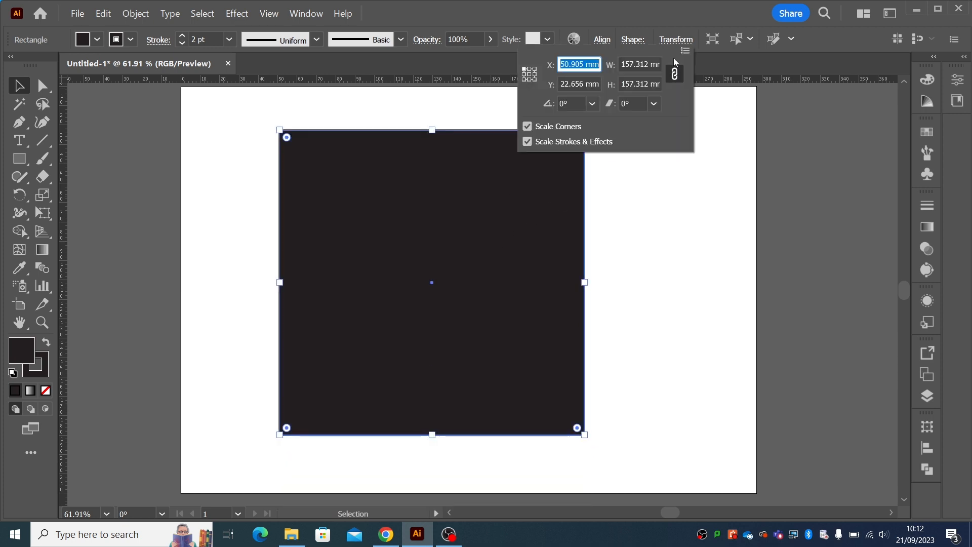
pyautogui.click(638, 84)
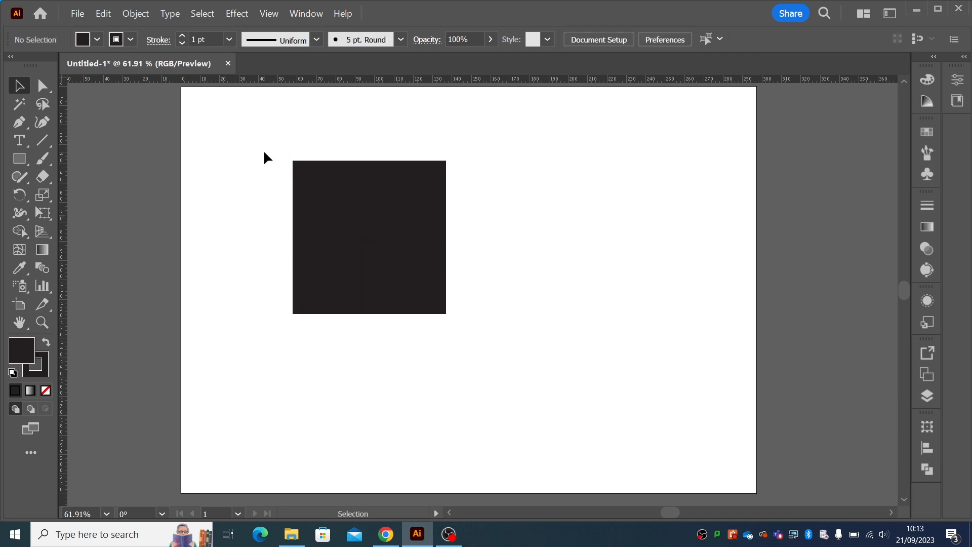
# Append /2 to the artboard width with the Artboard tool for 148.5 × 105 mm
pyautogui.click(19, 304)
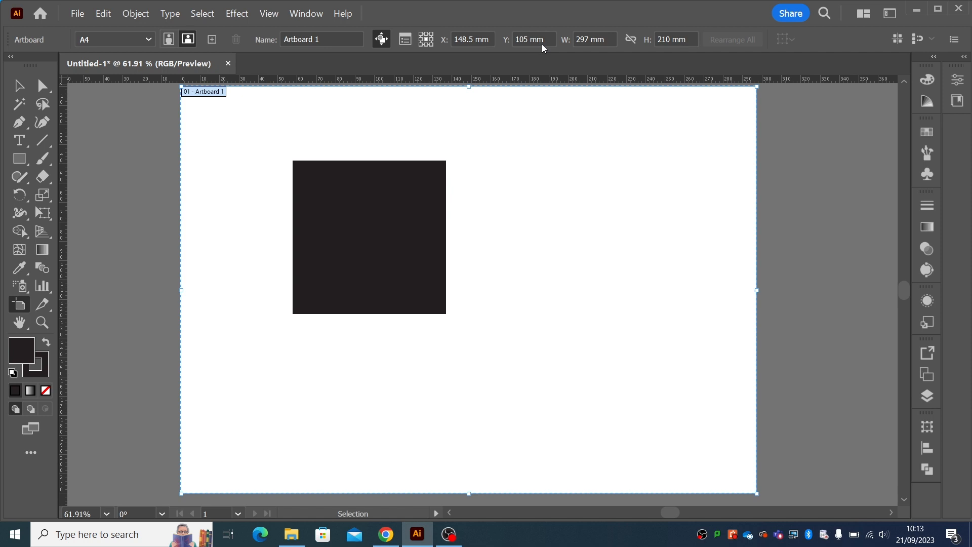
pyautogui.click(592, 39)
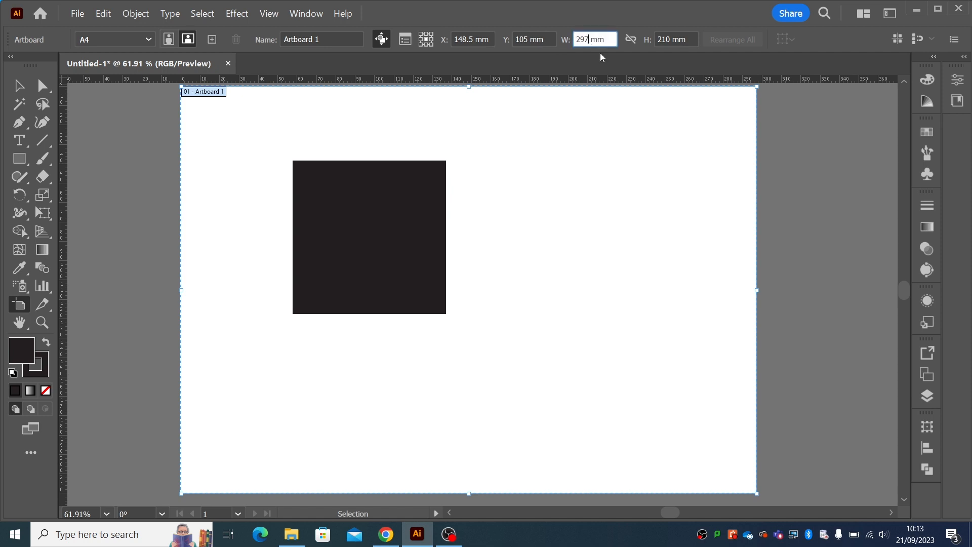
pyautogui.write('/2')
pyautogui.click(676, 40)
pyautogui.write('105')
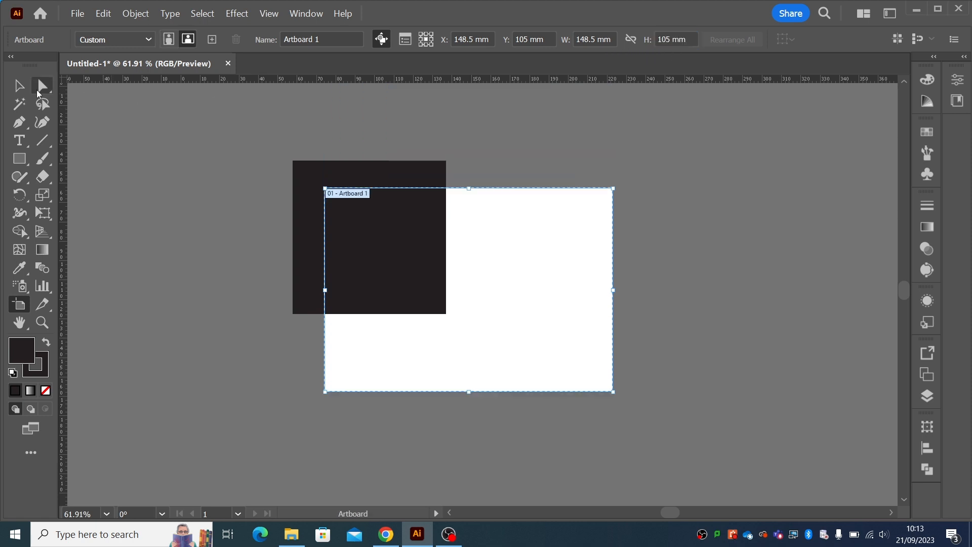
pyautogui.moveTo(369, 239); pyautogui.dragTo(432, 276)
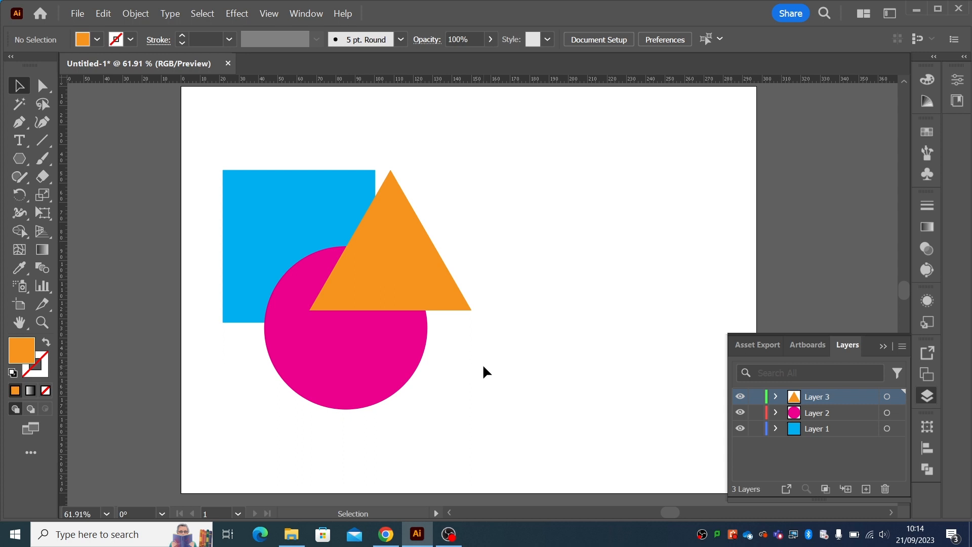
pyautogui.moveTo(401, 293)
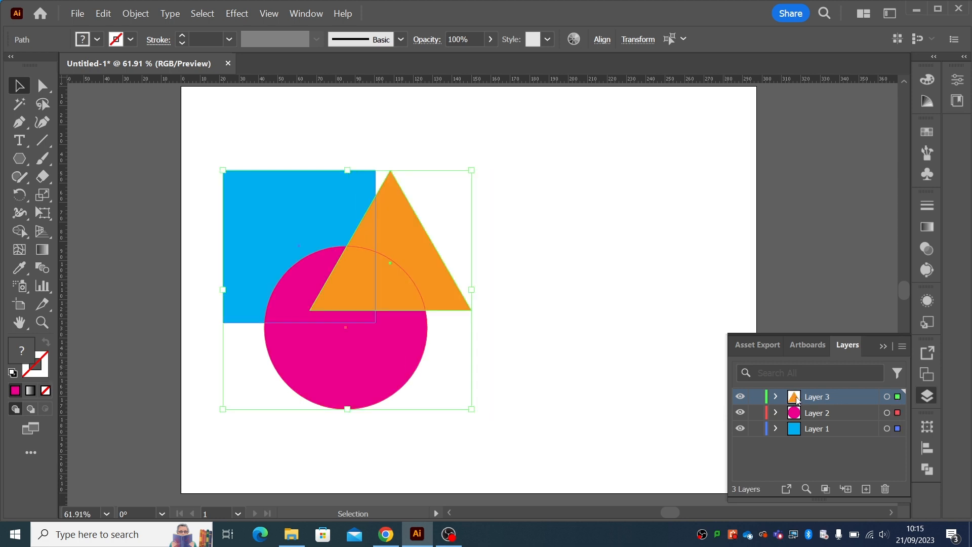
# Paste copies of the square, circle and triangle onto their original layers
pyautogui.click(249, 150)
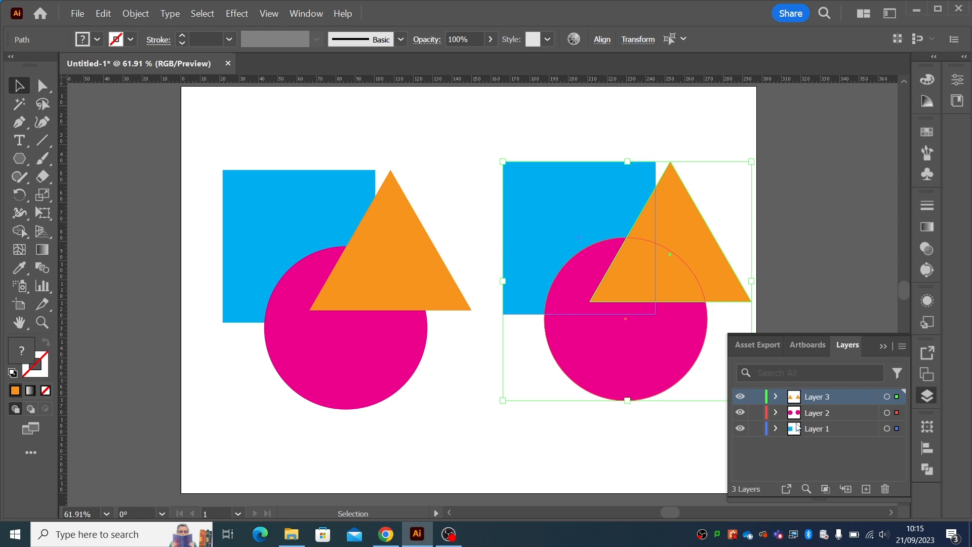
pyautogui.click(657, 383)
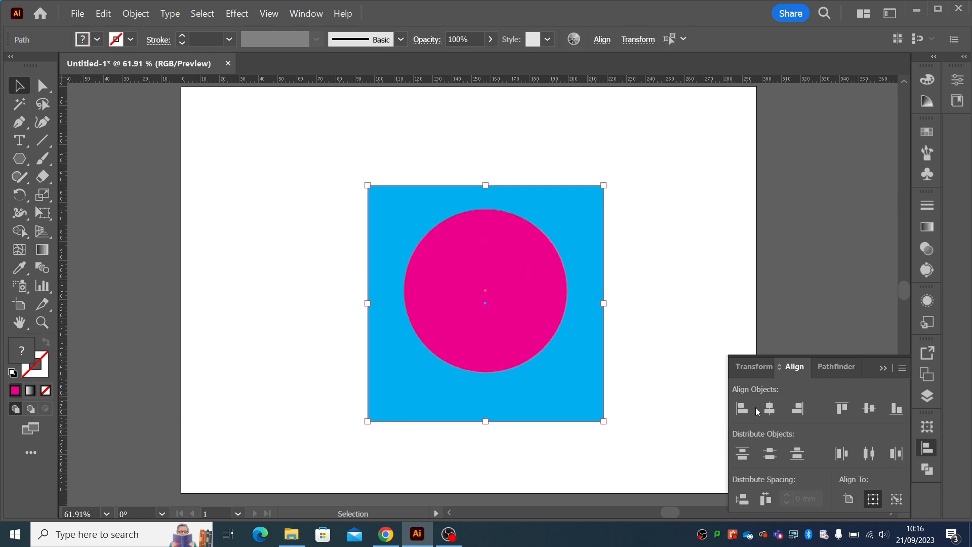
# Move the square away, make it the key object, and horizontally centre the circle on it
pyautogui.click(667, 396)
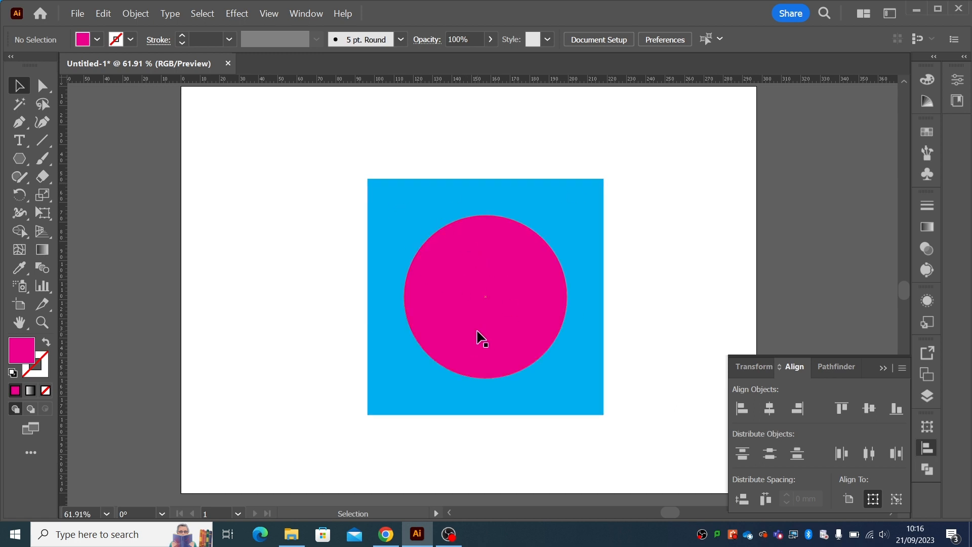
pyautogui.moveTo(486, 296); pyautogui.dragTo(571, 346)
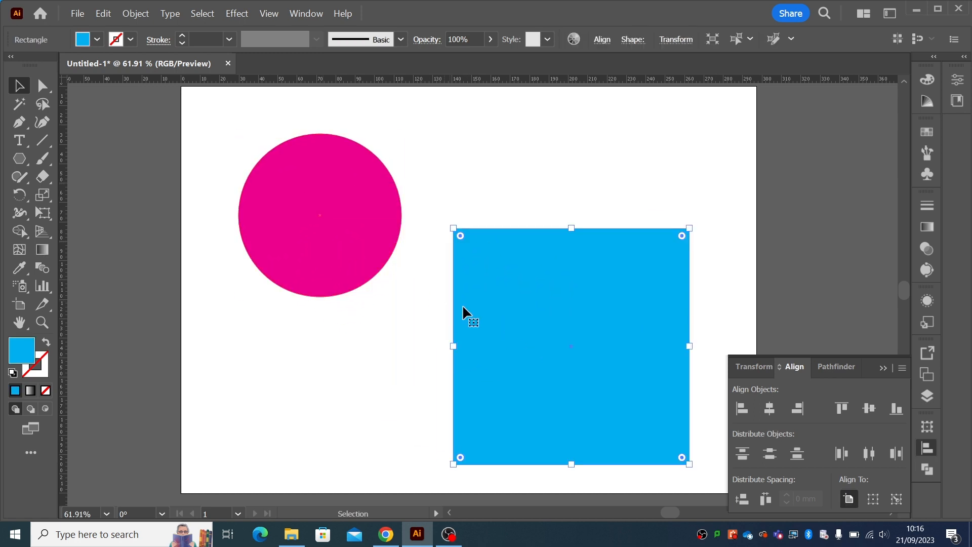
pyautogui.moveTo(512, 322)
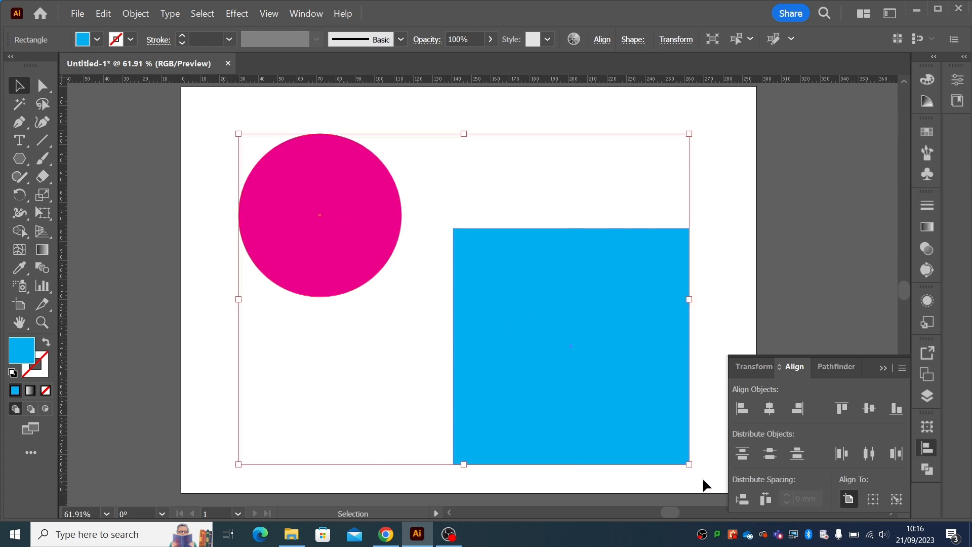
pyautogui.click(894, 498)
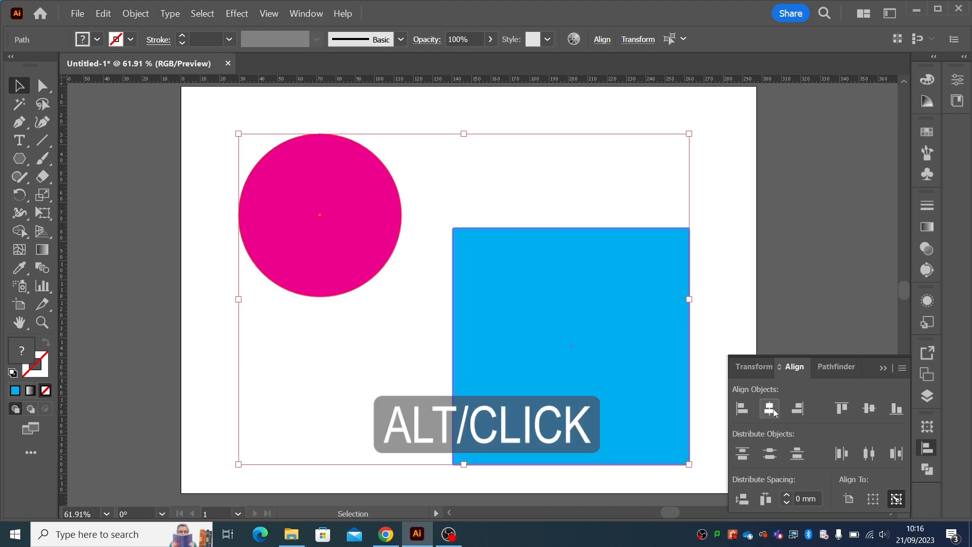
pyautogui.click(770, 408)
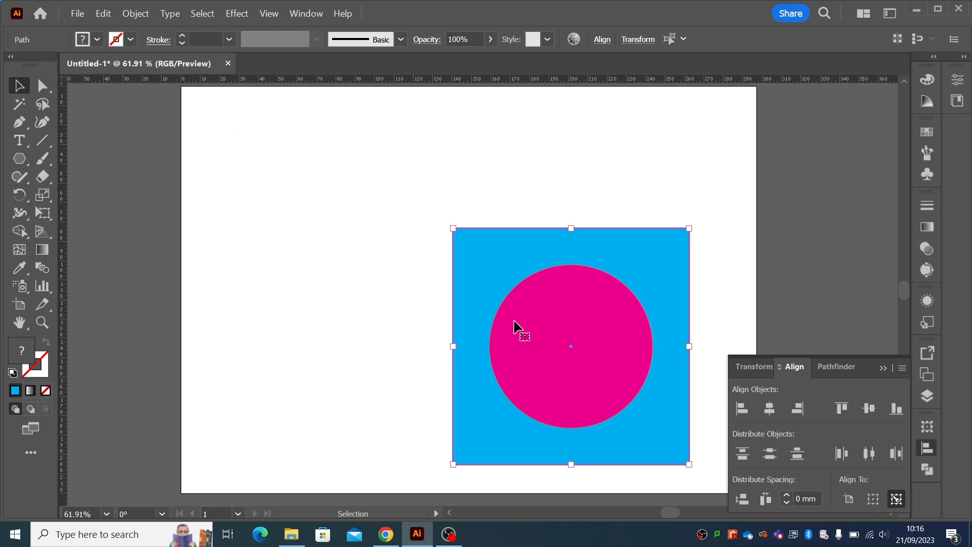
pyautogui.moveTo(527, 358)
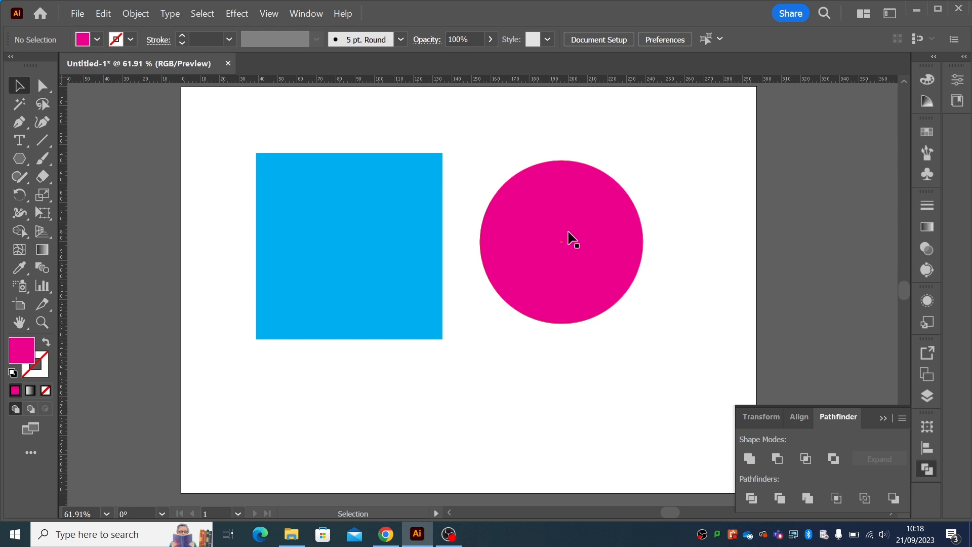
pyautogui.moveTo(560, 241); pyautogui.dragTo(426, 289)
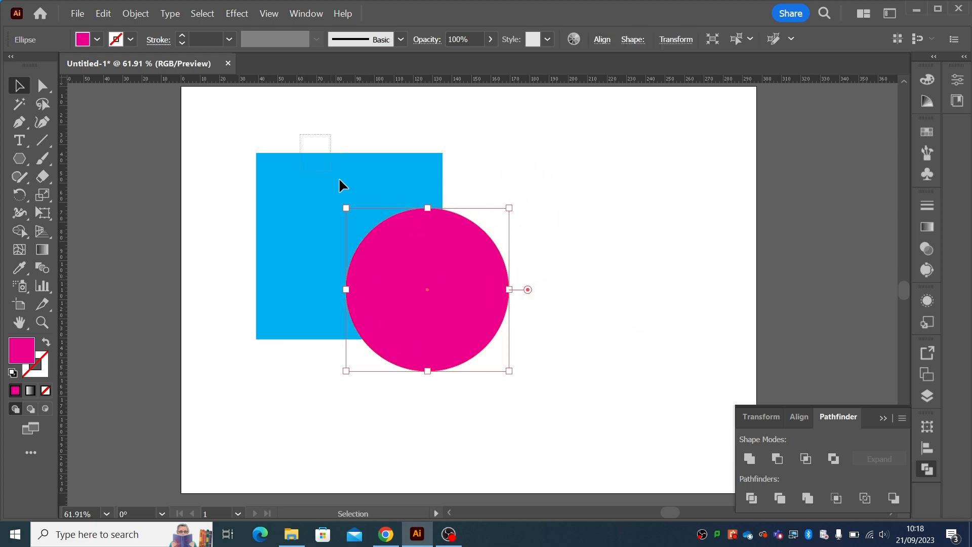
pyautogui.click(776, 459)
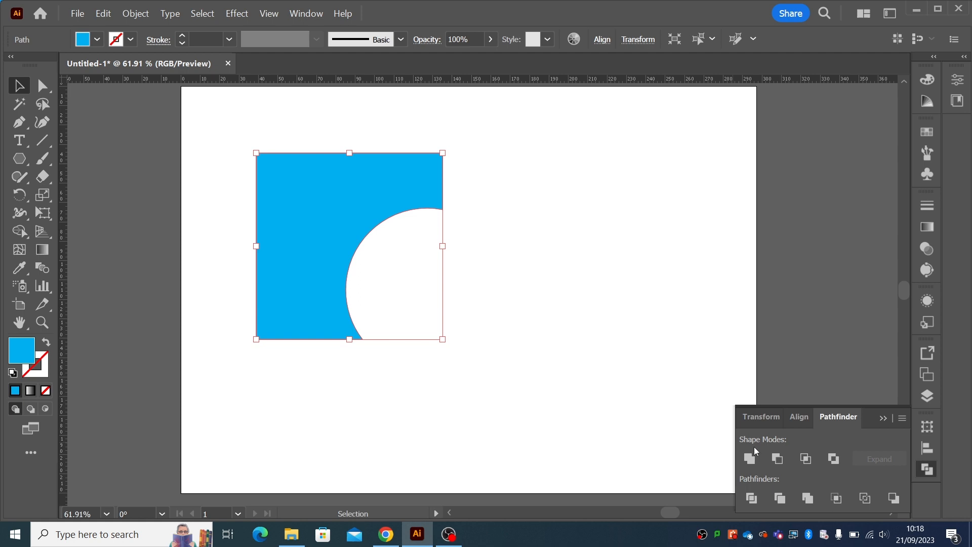
pyautogui.moveTo(440, 218)
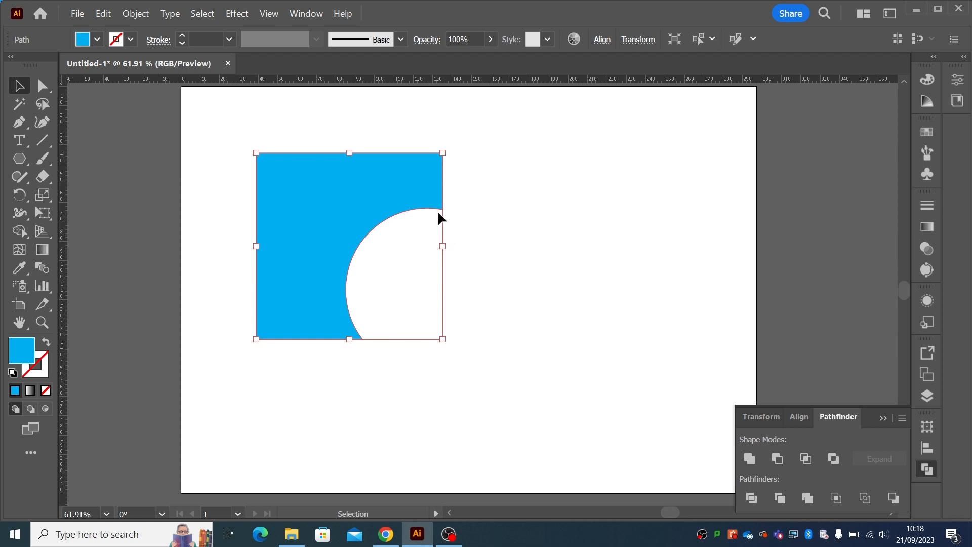
pyautogui.moveTo(366, 329)
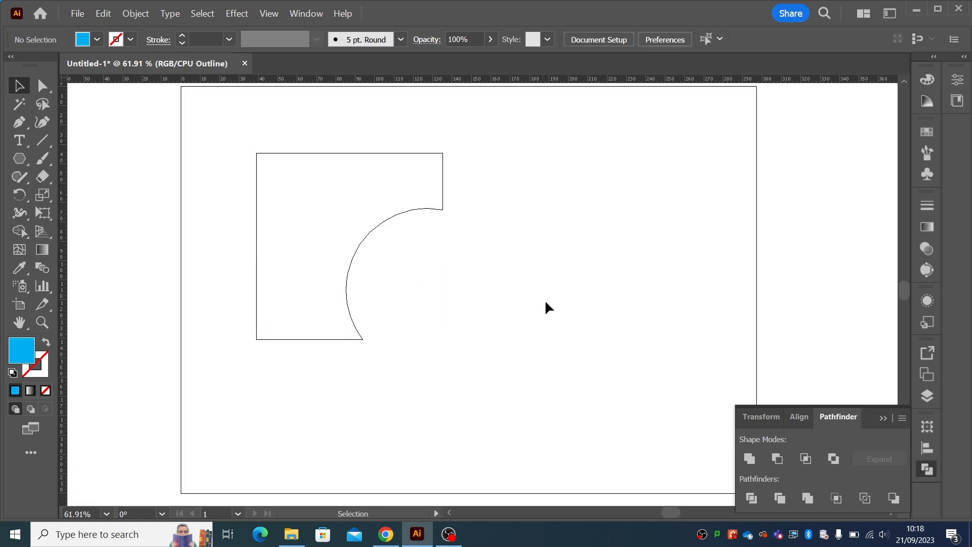
pyautogui.moveTo(384, 303)
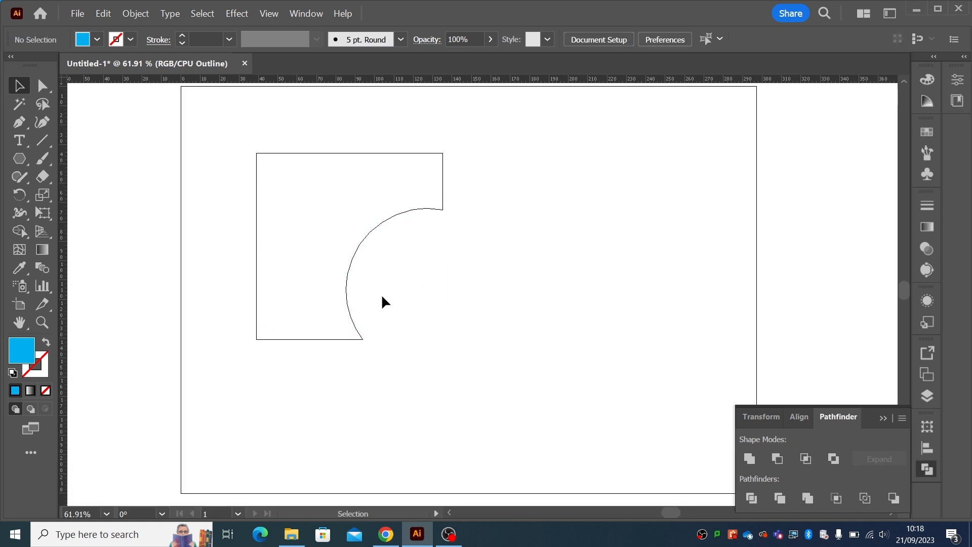
pyautogui.press('ctrl+y')
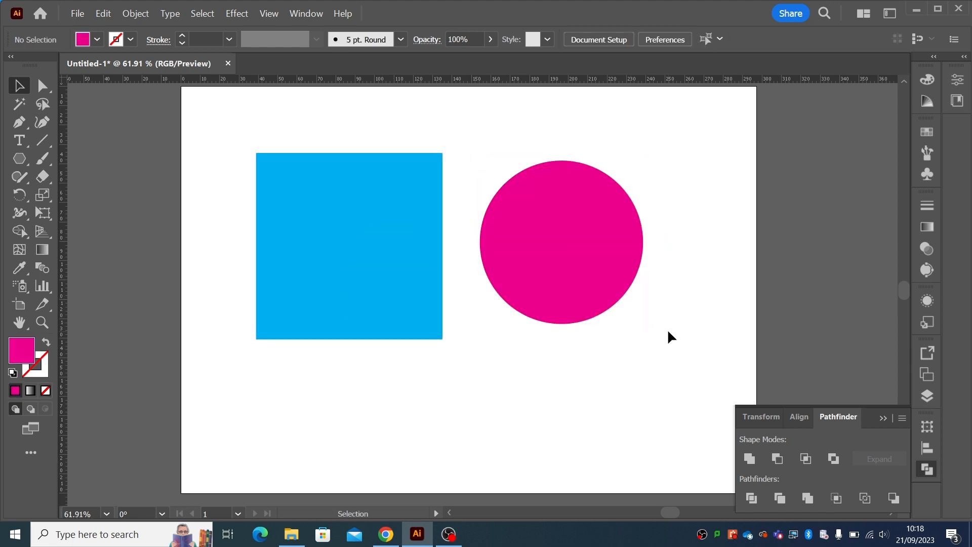
pyautogui.moveTo(624, 303)
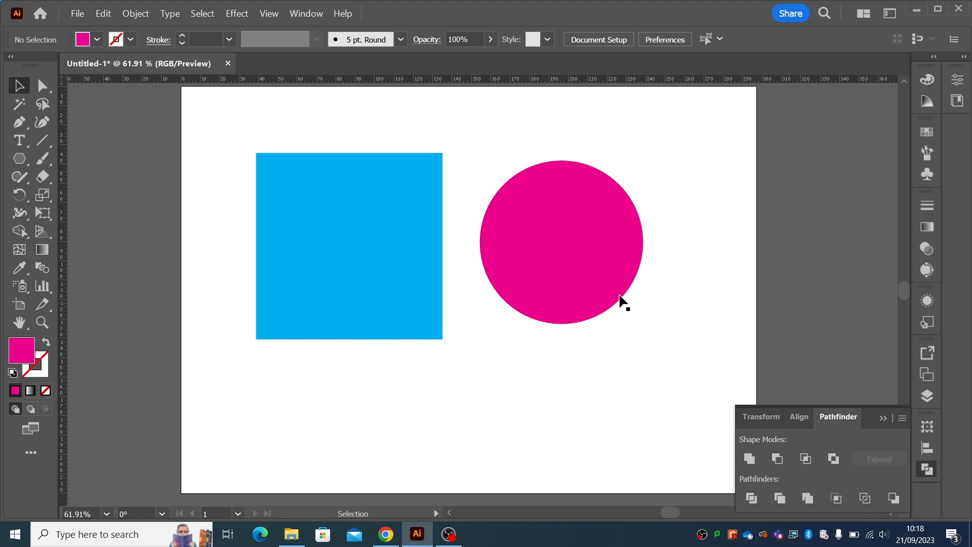
# Overlap the circle on the square, apply live Minus Front, view Outline, and isolate the compound shape
pyautogui.moveTo(560, 242); pyautogui.dragTo(424, 287)
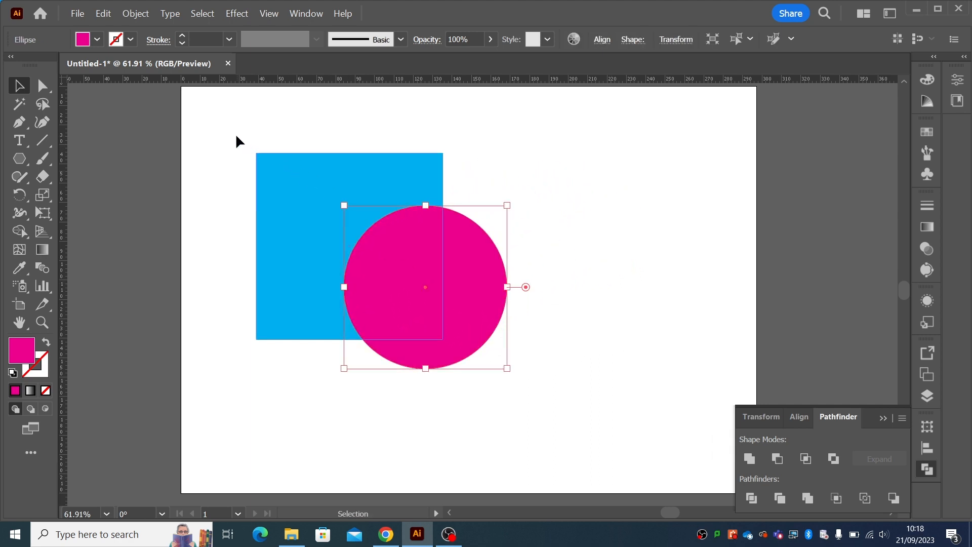
pyautogui.click(777, 458)
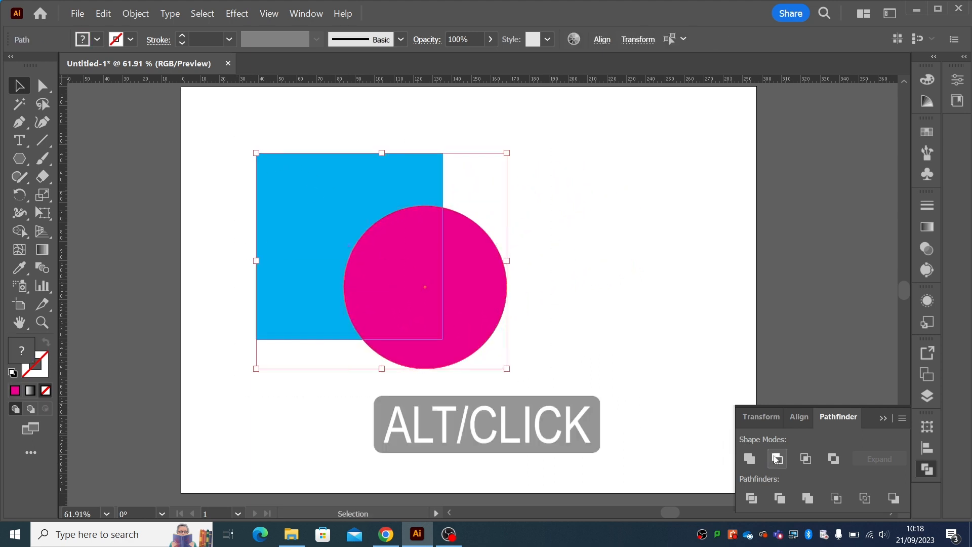
pyautogui.click(776, 458)
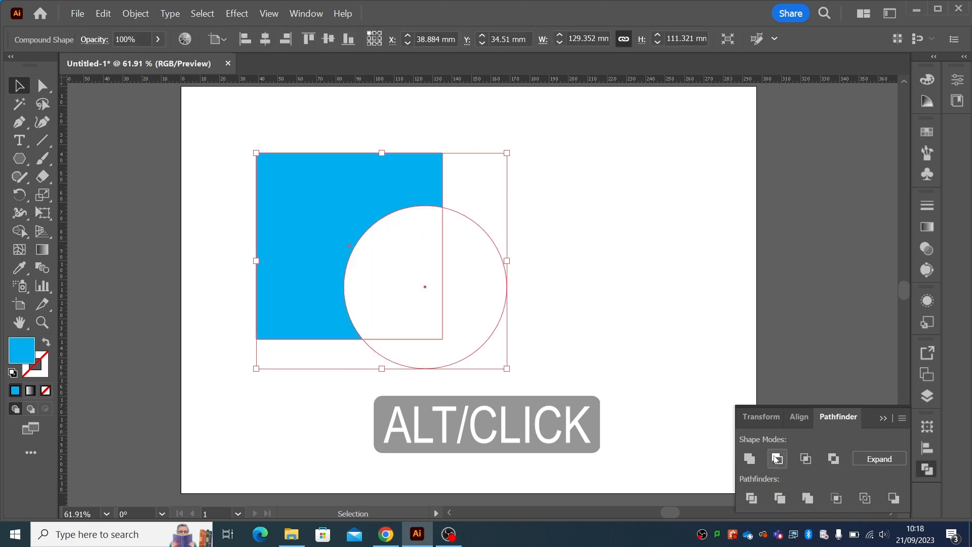
pyautogui.click(777, 458)
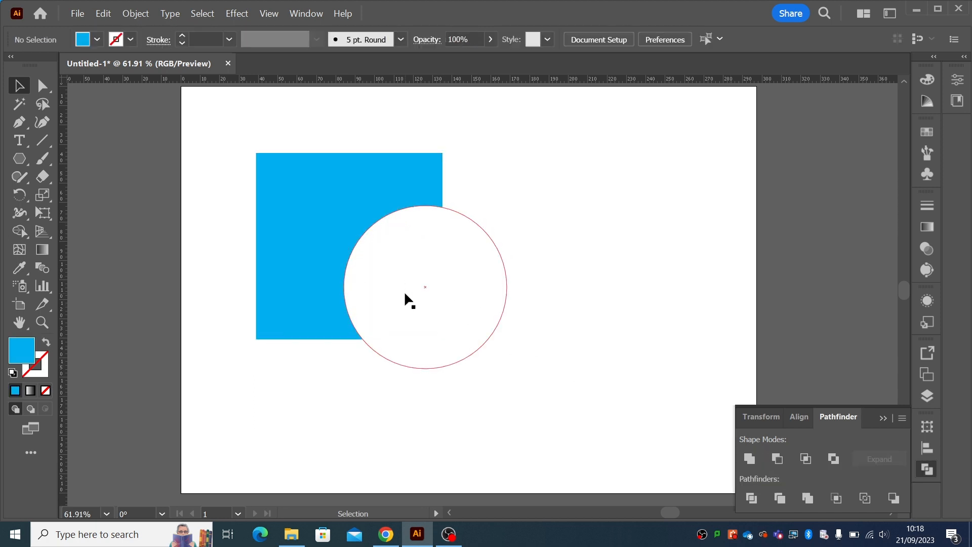
pyautogui.press('ctrl+y')
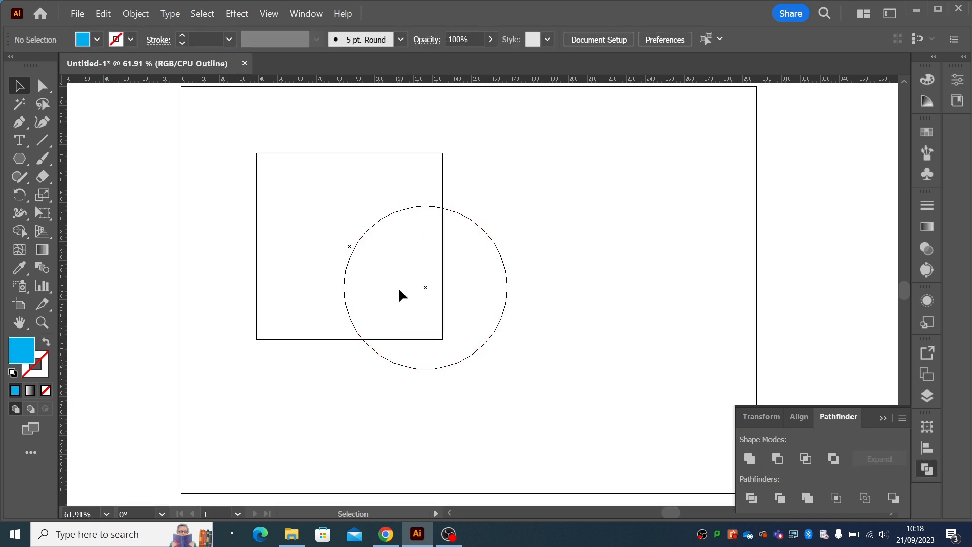
pyautogui.moveTo(354, 141)
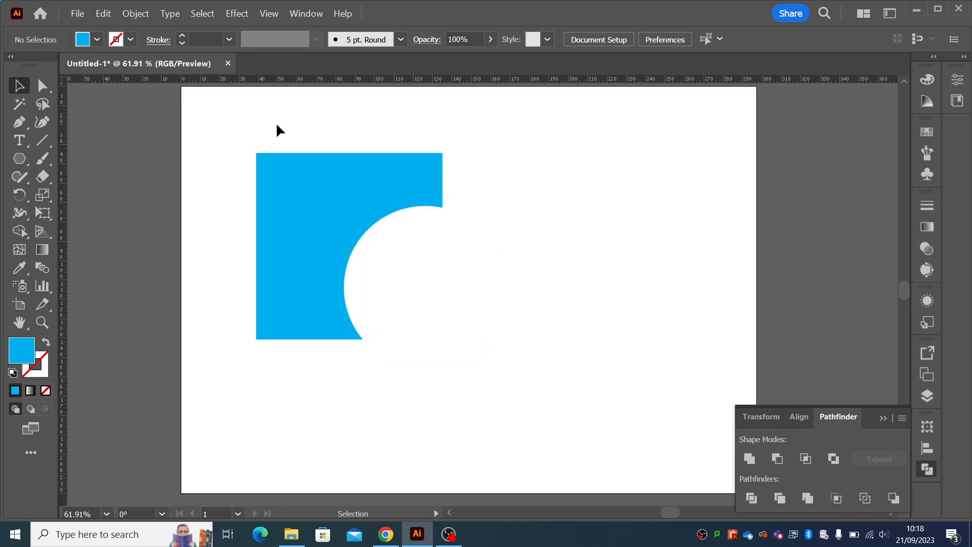
pyautogui.doubleClick(424, 287)
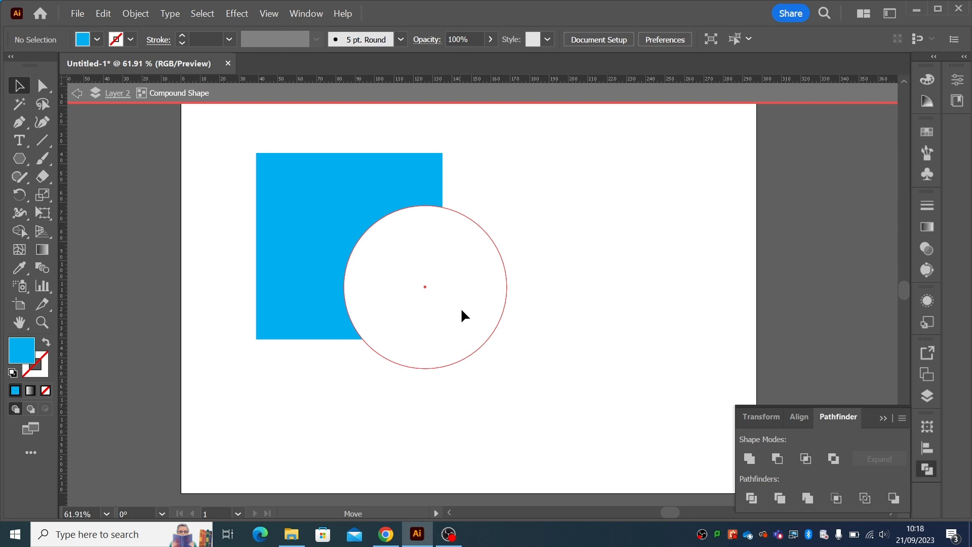